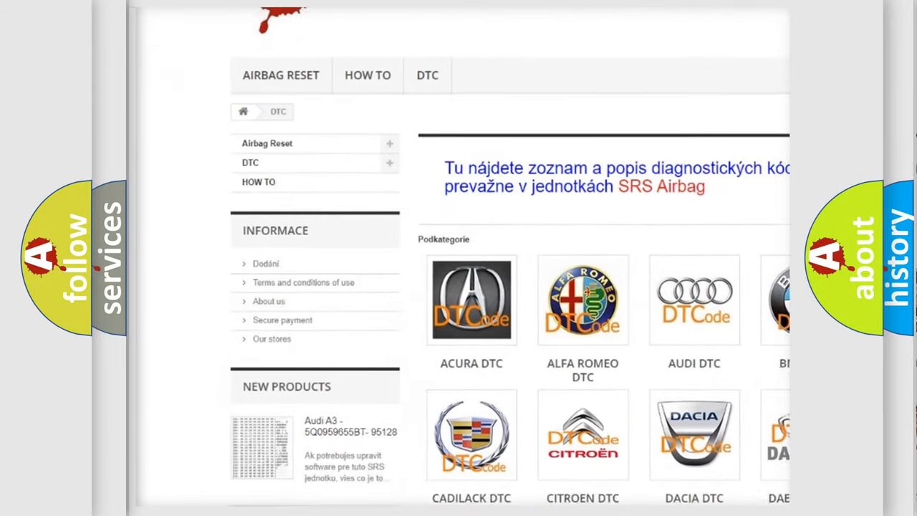
scroll("down", 3)
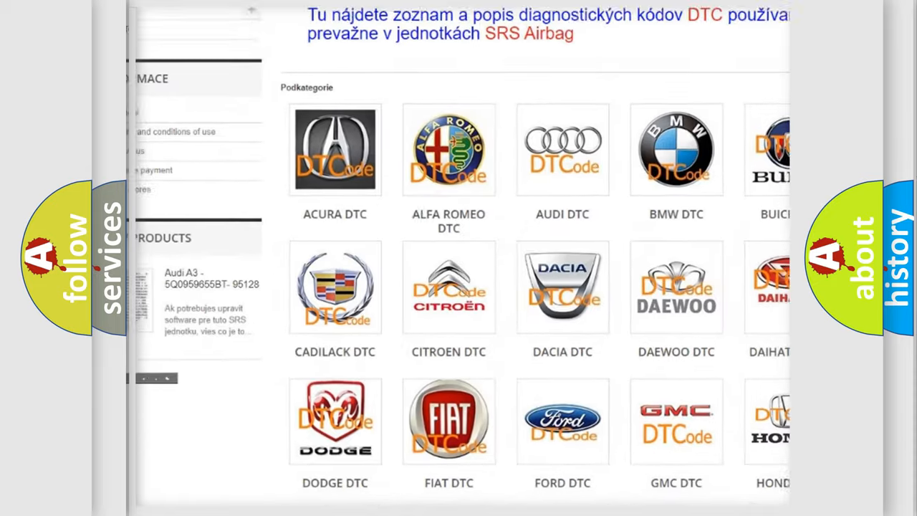
scroll("down", 3)
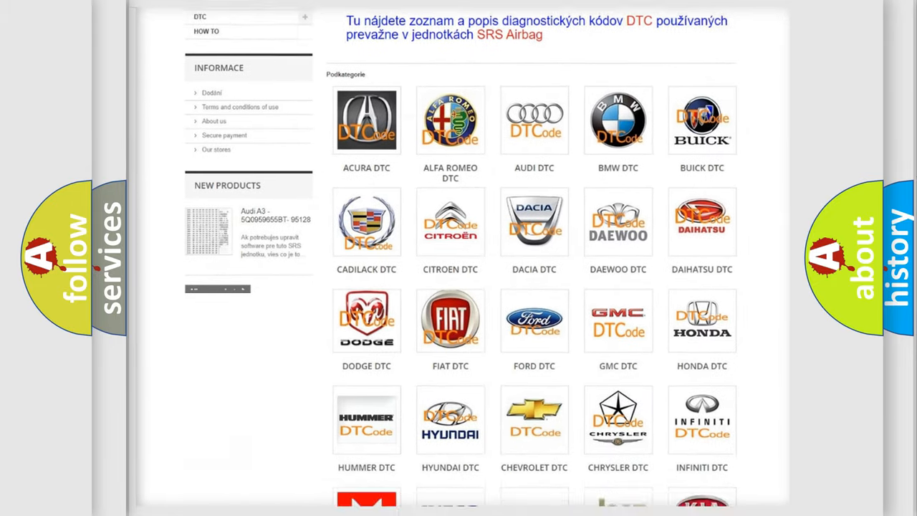
scroll("down", 3)
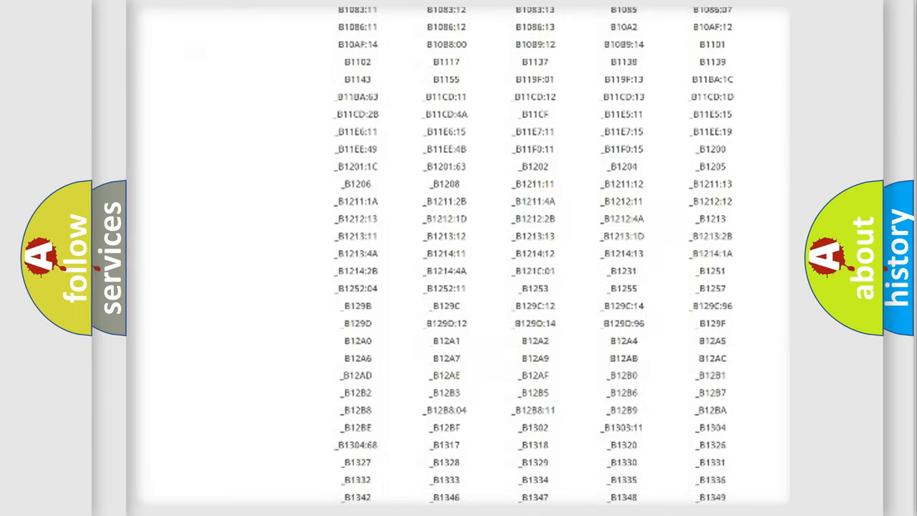
scroll("down", 3)
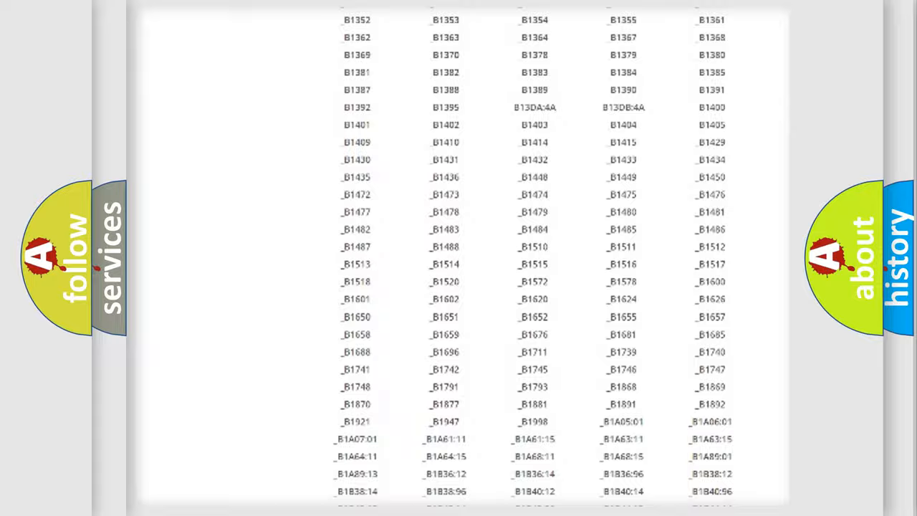